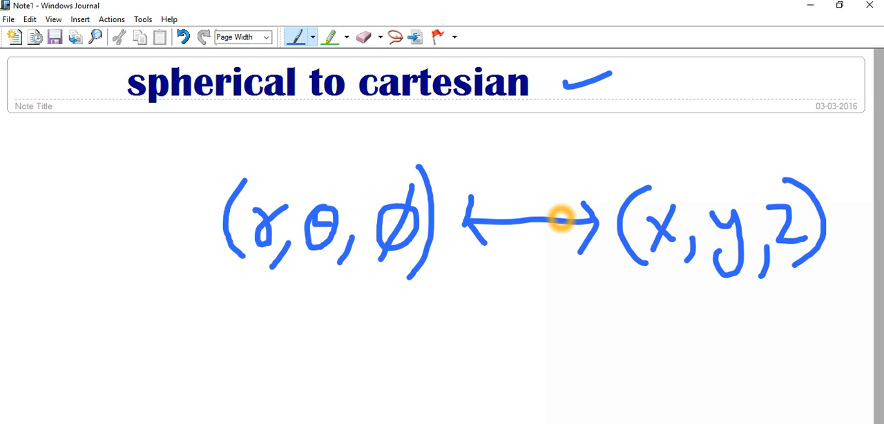
{"action": "mouse_move", "coordinate": [580, 305]}
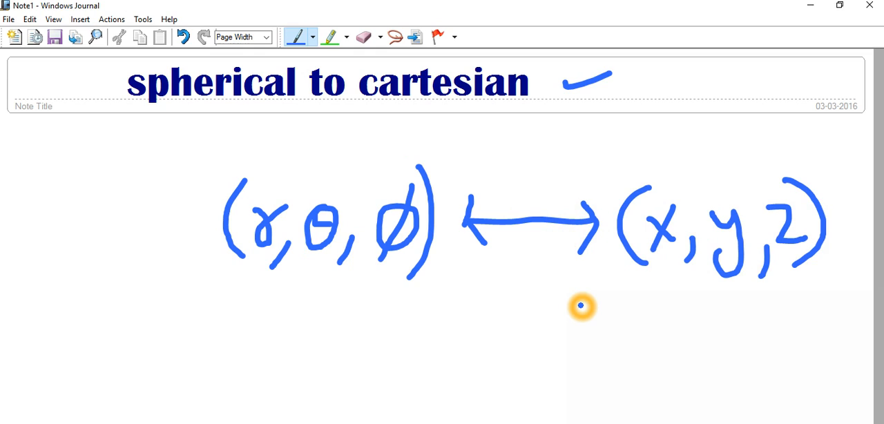
{"action": "mouse_move", "coordinate": [583, 323]}
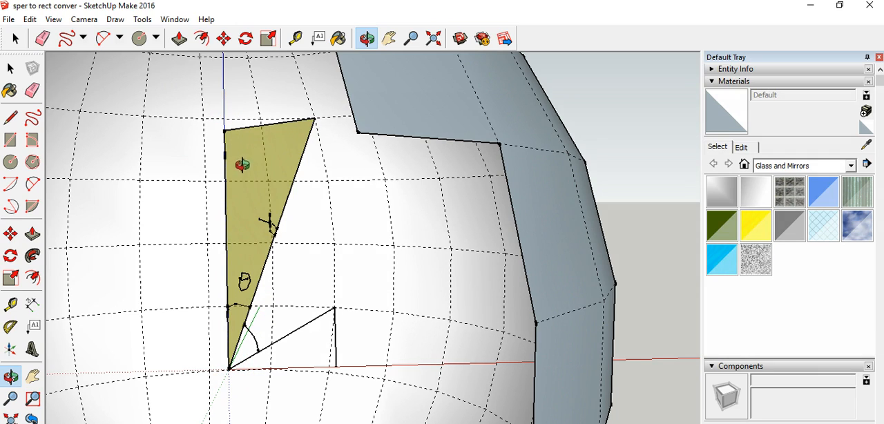
{"action": "mouse_move", "coordinate": [296, 279]}
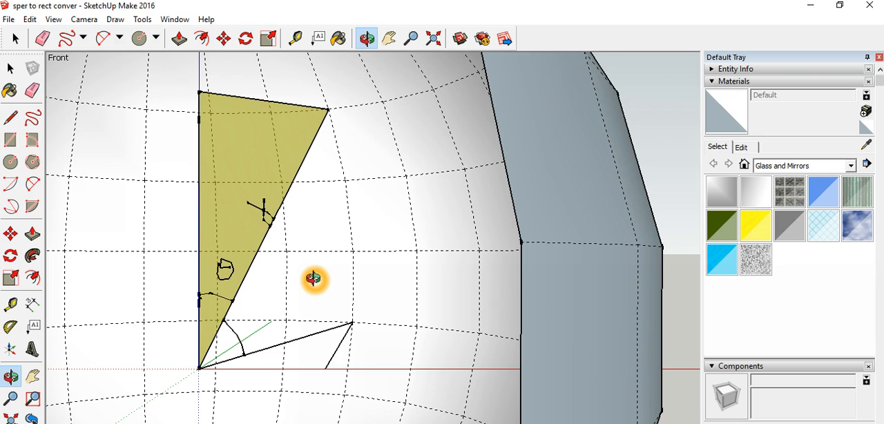
{"action": "mouse_move", "coordinate": [228, 268]}
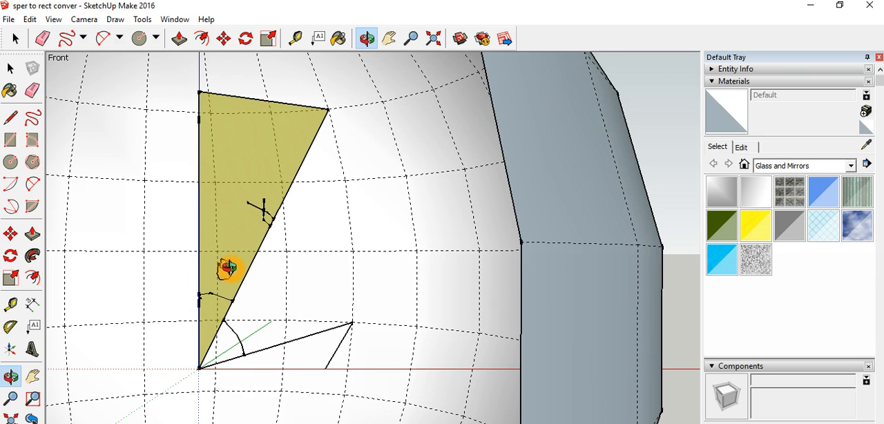
{"action": "mouse_move", "coordinate": [210, 298]}
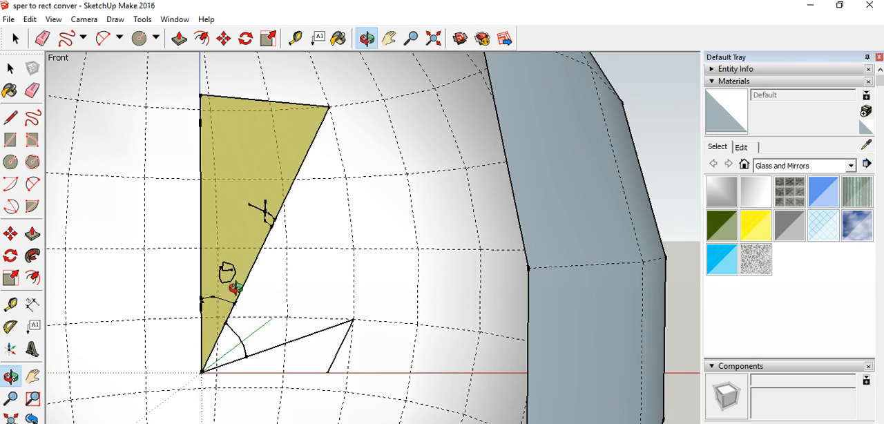
{"action": "mouse_move", "coordinate": [246, 229]}
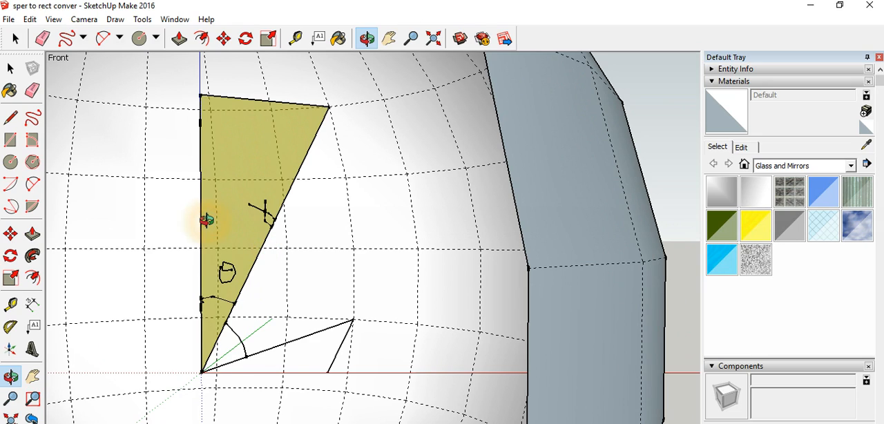
{"action": "mouse_move", "coordinate": [237, 307]}
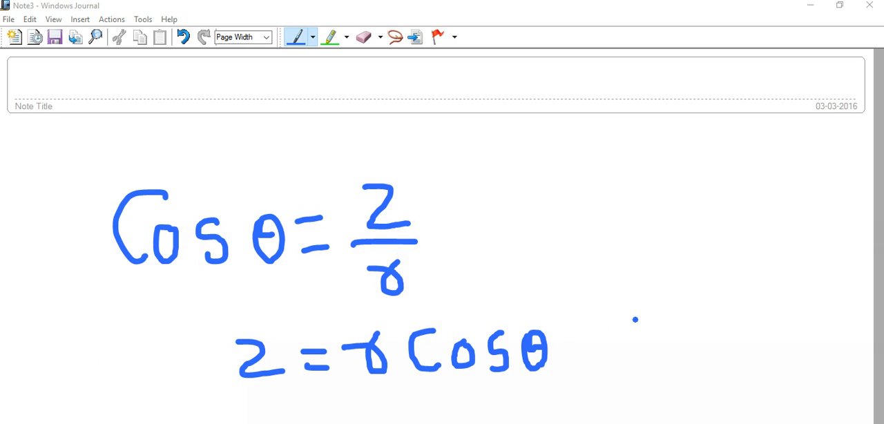
Mark the z in the derived equation z = r cos θ with the pen
{"action": "left_click_drag", "start_coordinate": [235, 310], "coordinate": [290, 315]}
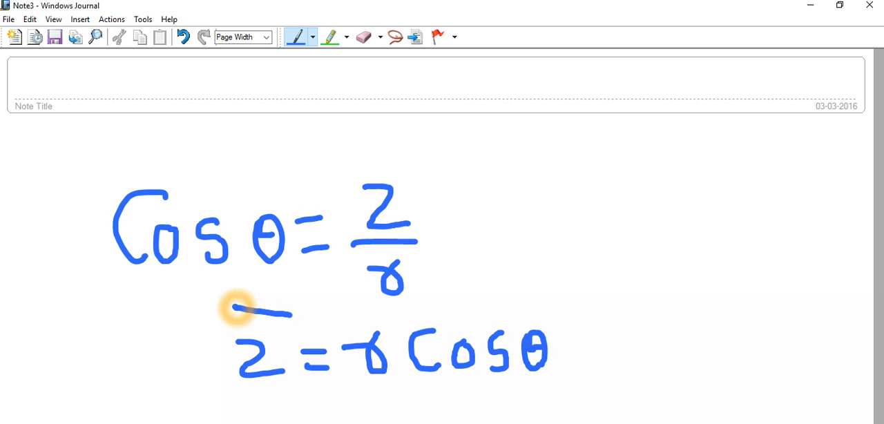
{"action": "left_click_drag", "start_coordinate": [235, 310], "coordinate": [587, 400]}
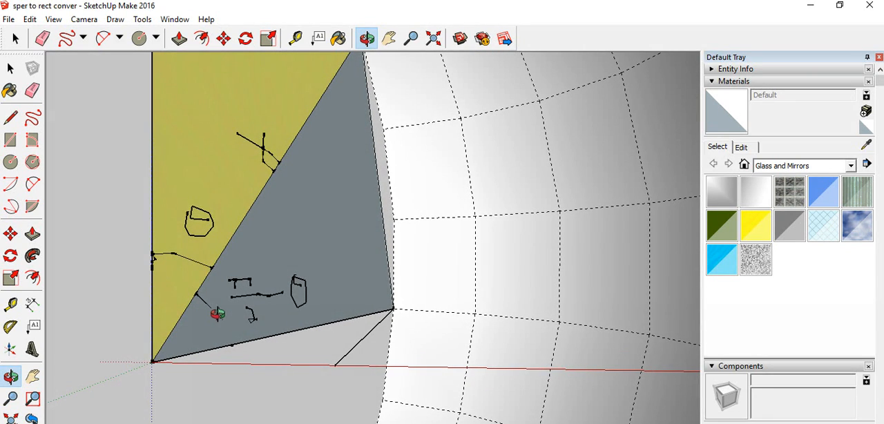
{"action": "mouse_move", "coordinate": [332, 317]}
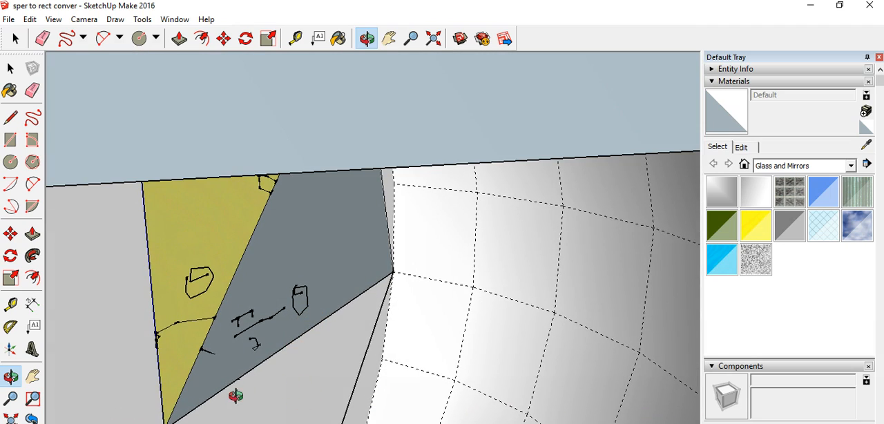
{"action": "mouse_move", "coordinate": [411, 271]}
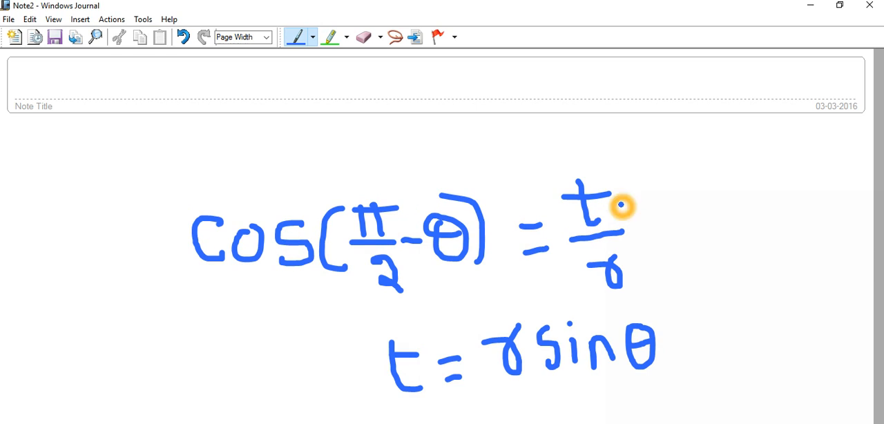
Tick the cos(π/2 − θ) = t/r relation and mark t = r sin θ
{"action": "left_click_drag", "start_coordinate": [624, 207], "coordinate": [677, 169]}
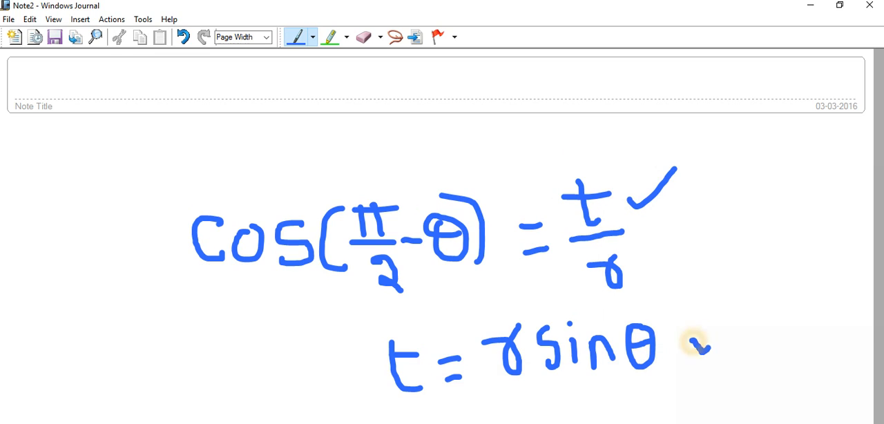
{"action": "left_click_drag", "start_coordinate": [698, 346], "coordinate": [753, 297]}
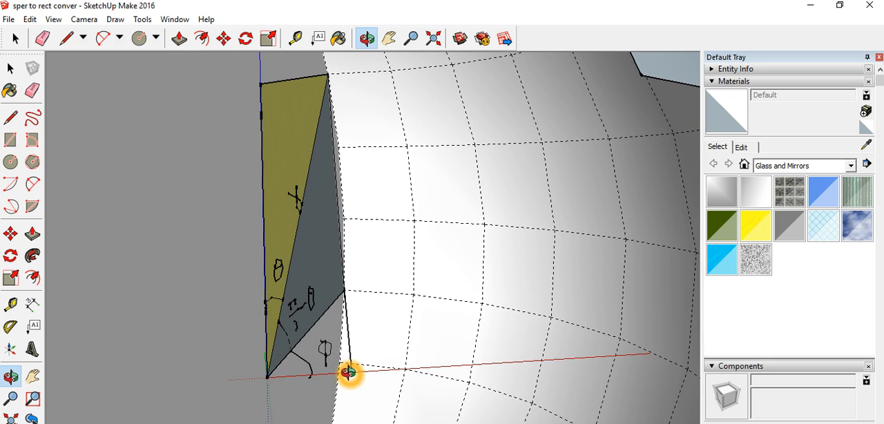
{"action": "mouse_move", "coordinate": [353, 292]}
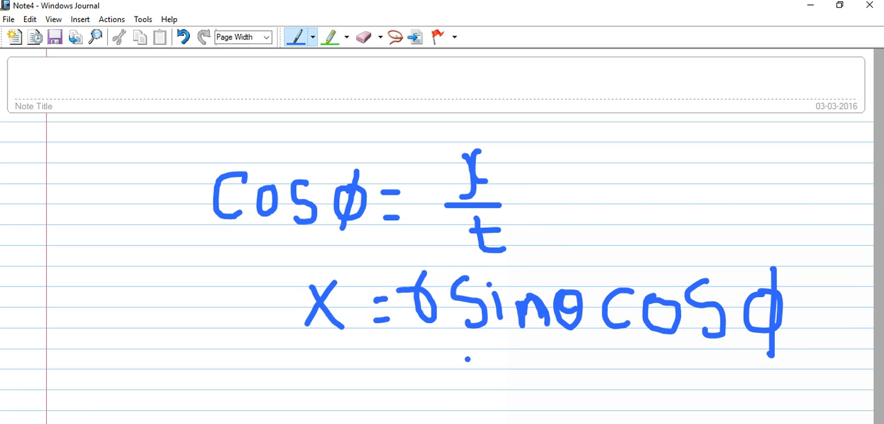
Box the r sin θ term in x = r sin θ cos φ and label it t
{"action": "left_click_drag", "start_coordinate": [429, 339], "coordinate": [578, 342]}
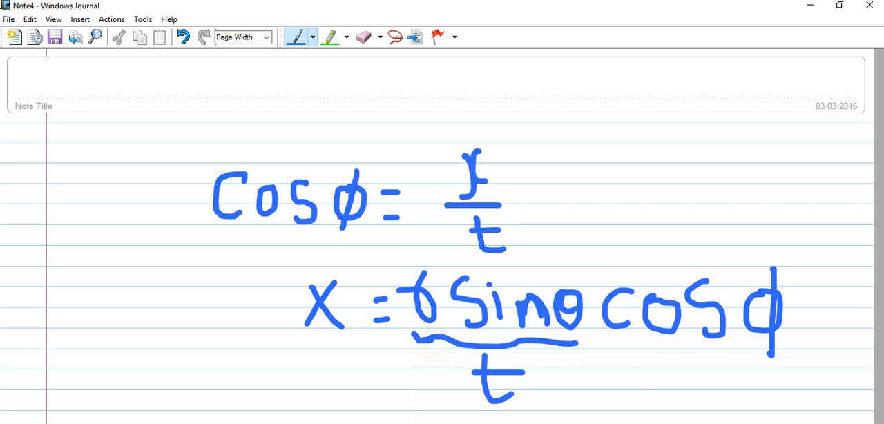
{"action": "left_click_drag", "start_coordinate": [394, 270], "coordinate": [597, 346]}
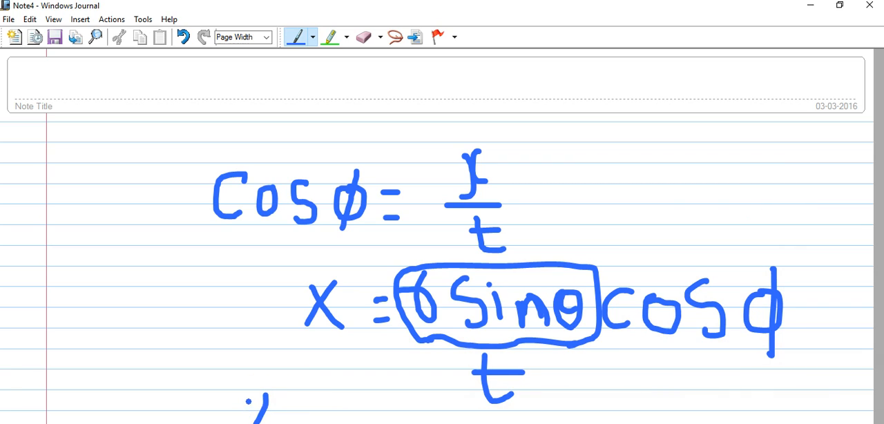
Begin handwriting the matching y equation with r sin θ sin … below
{"action": "left_click_drag", "start_coordinate": [249, 407], "coordinate": [338, 408]}
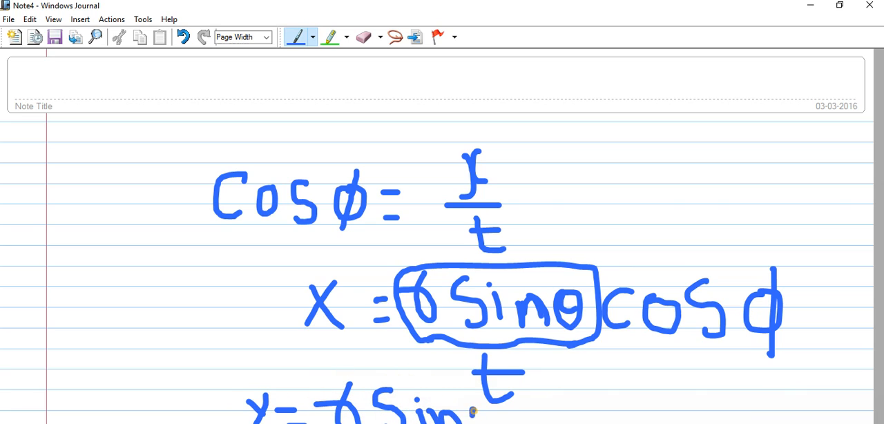
{"action": "left_click_drag", "start_coordinate": [484, 415], "coordinate": [545, 401]}
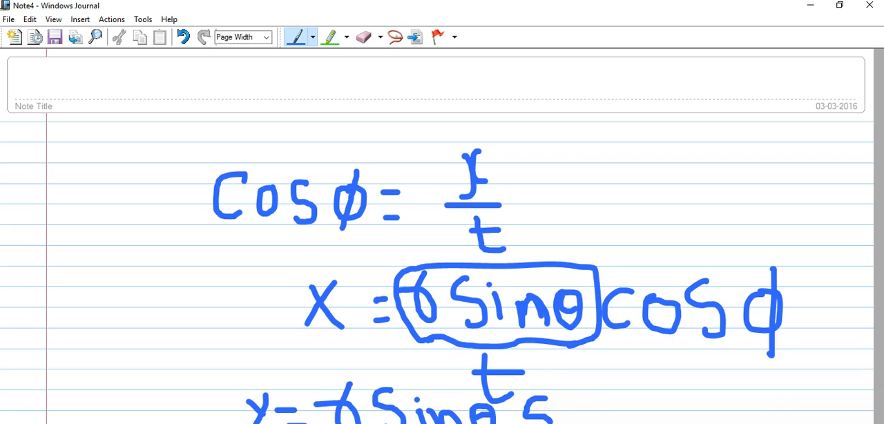
{"action": "left_click_drag", "start_coordinate": [546, 398], "coordinate": [591, 415]}
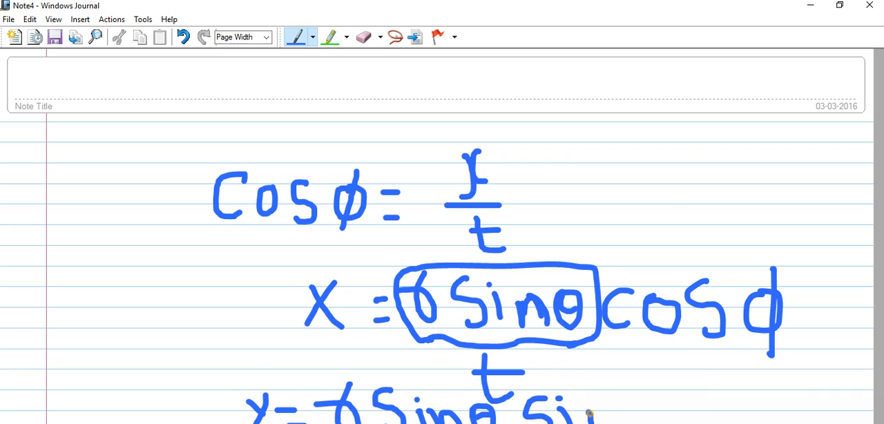